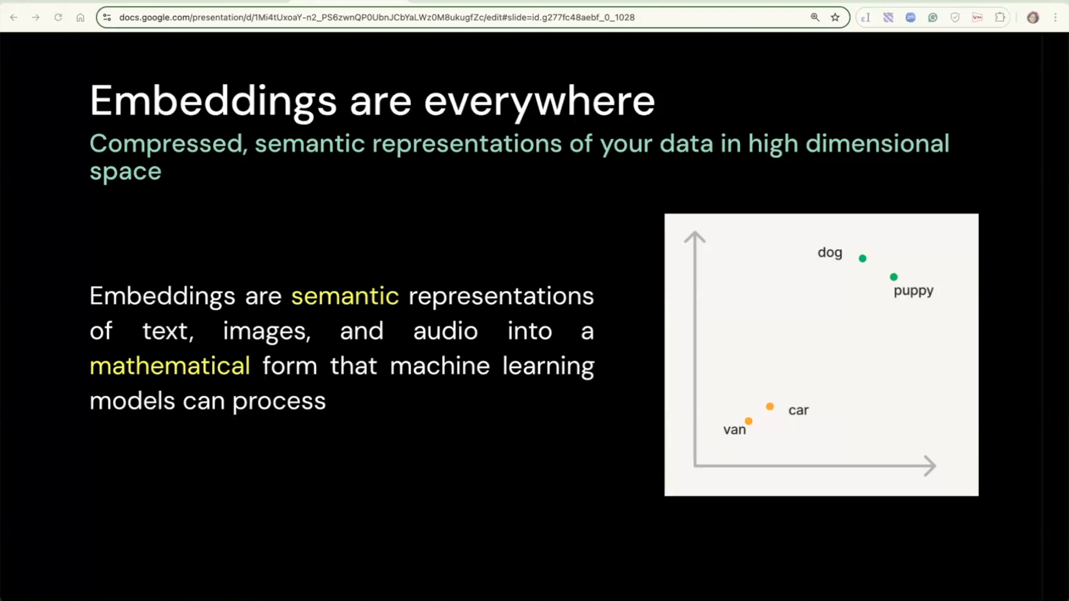
# - Advance the slideshow past the 'Embeddings are everywhere' slide
pyautogui.press('Right')
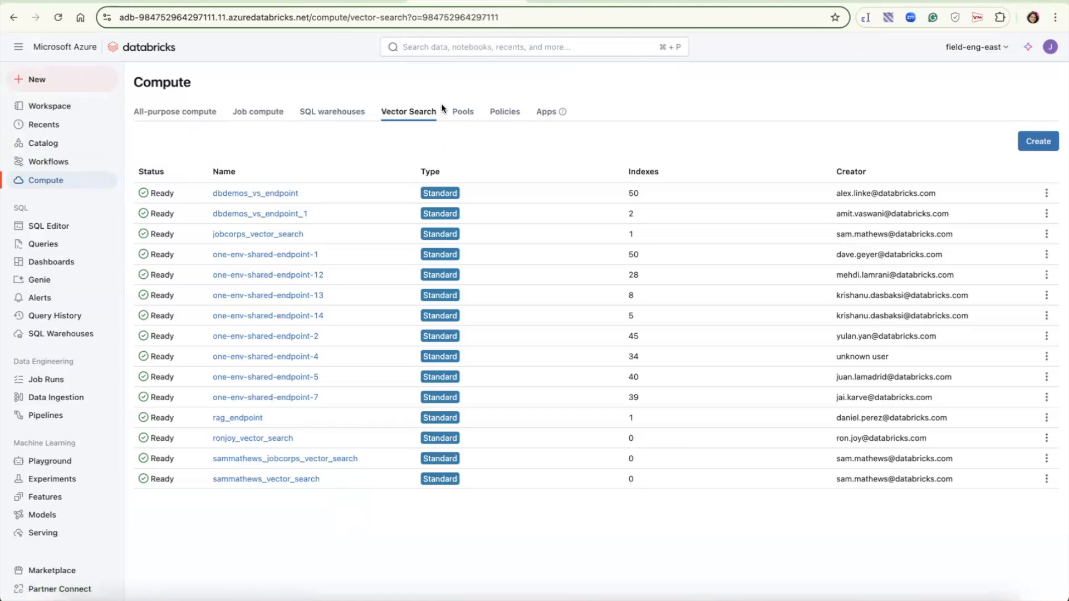
pyautogui.moveTo(476, 145)
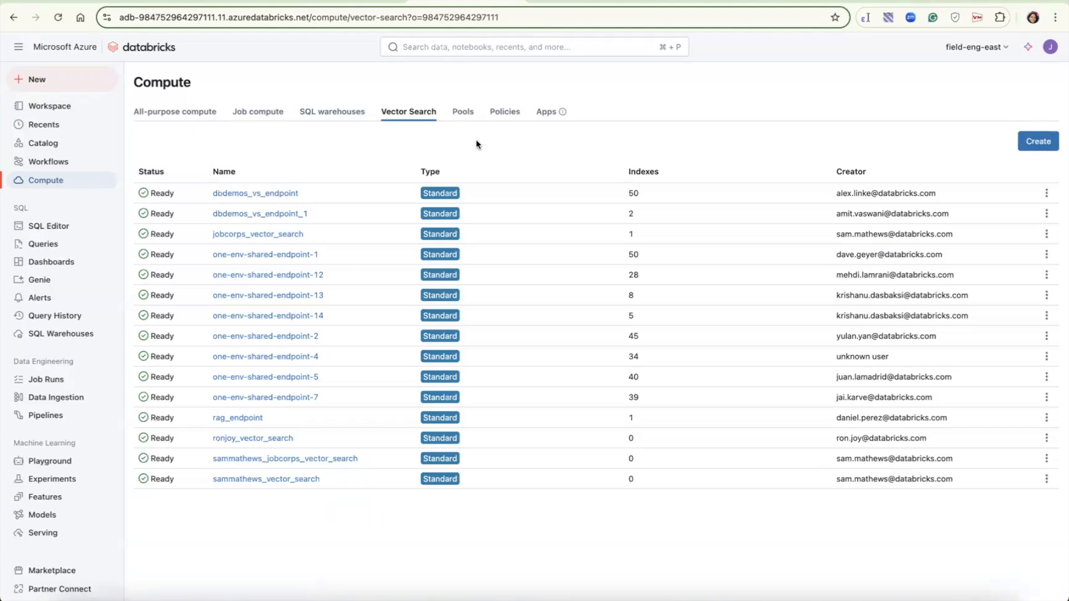
pyautogui.moveTo(498, 146)
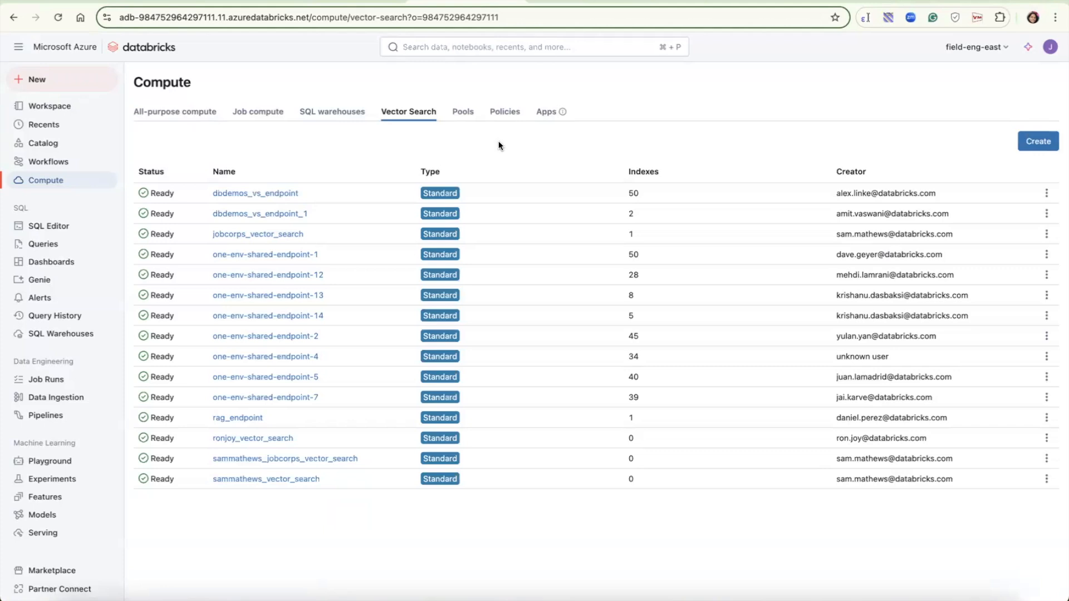
pyautogui.moveTo(746, 146)
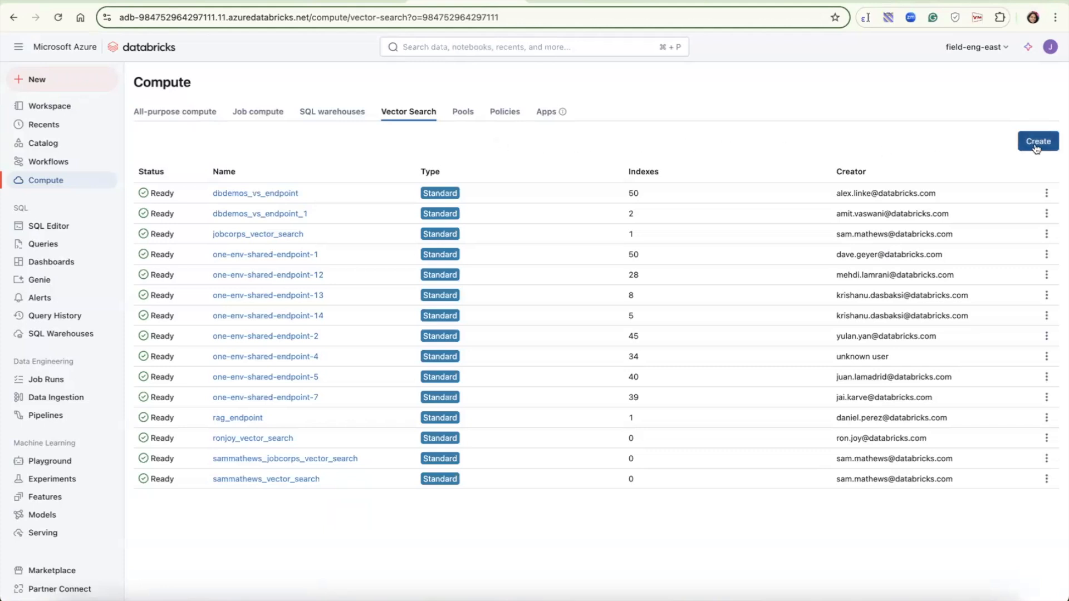
pyautogui.click(1038, 141)
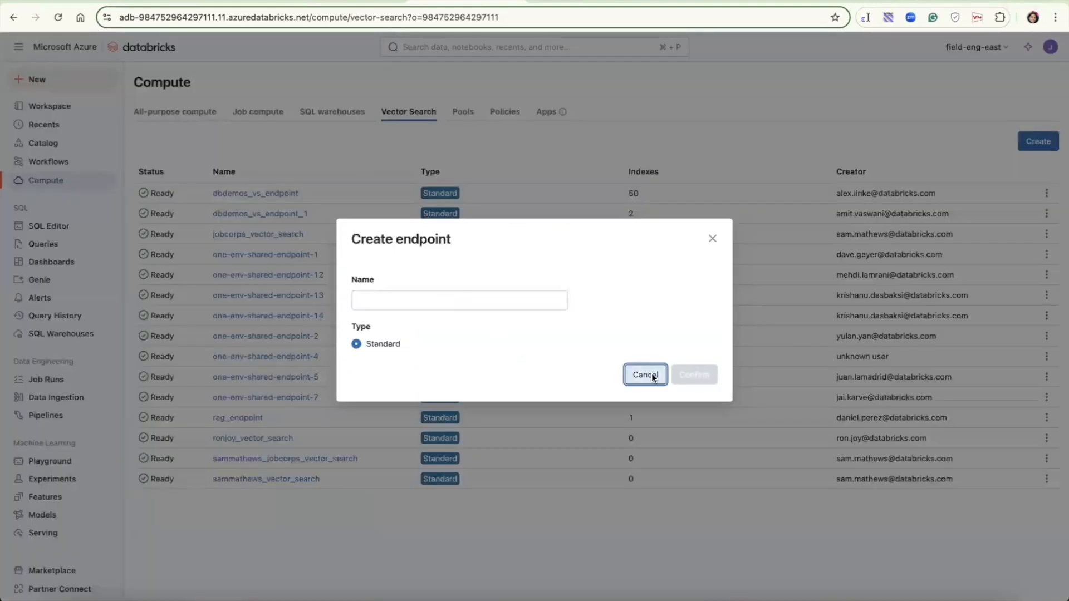
pyautogui.click(645, 374)
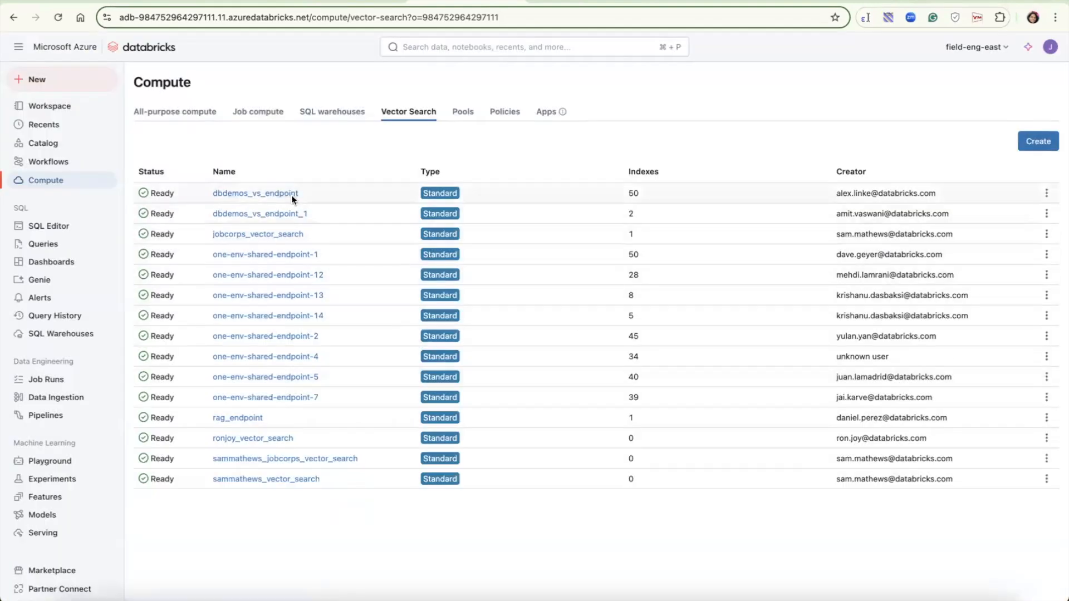
pyautogui.click(255, 194)
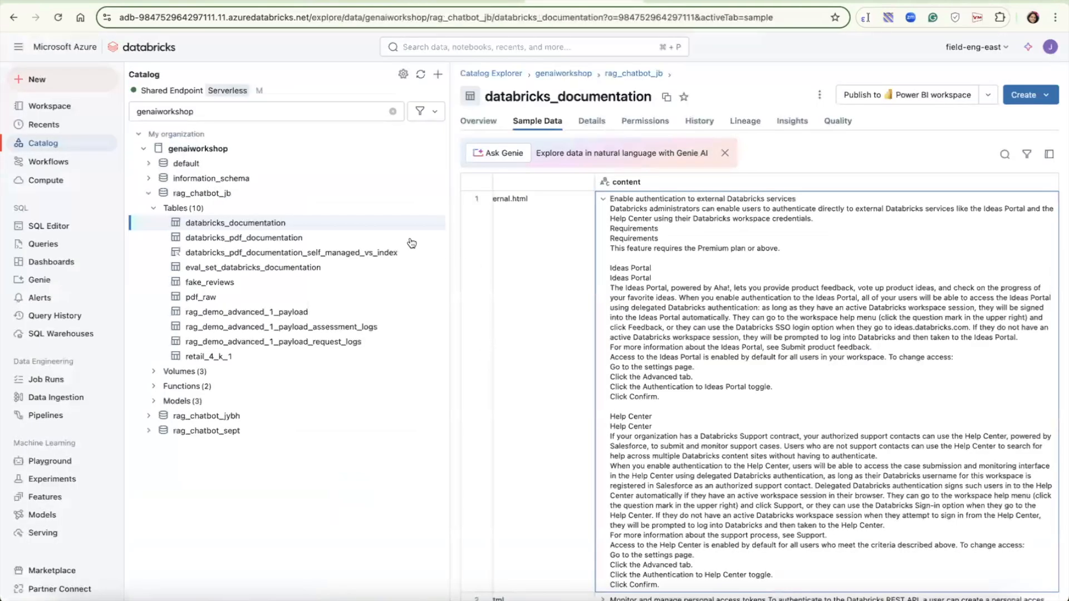
pyautogui.moveTo(224, 225)
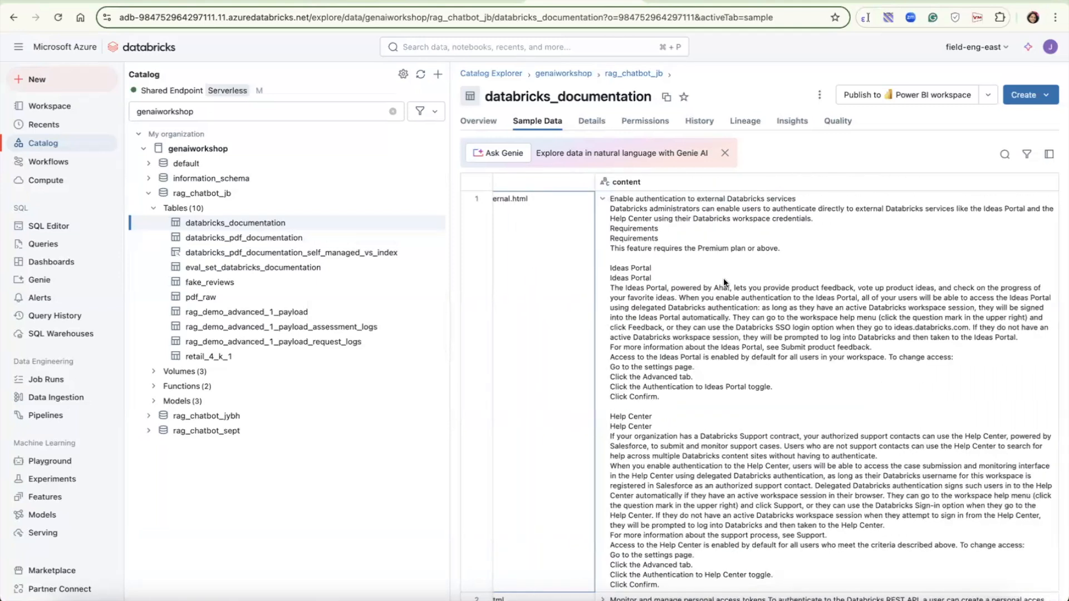
pyautogui.moveTo(735, 283)
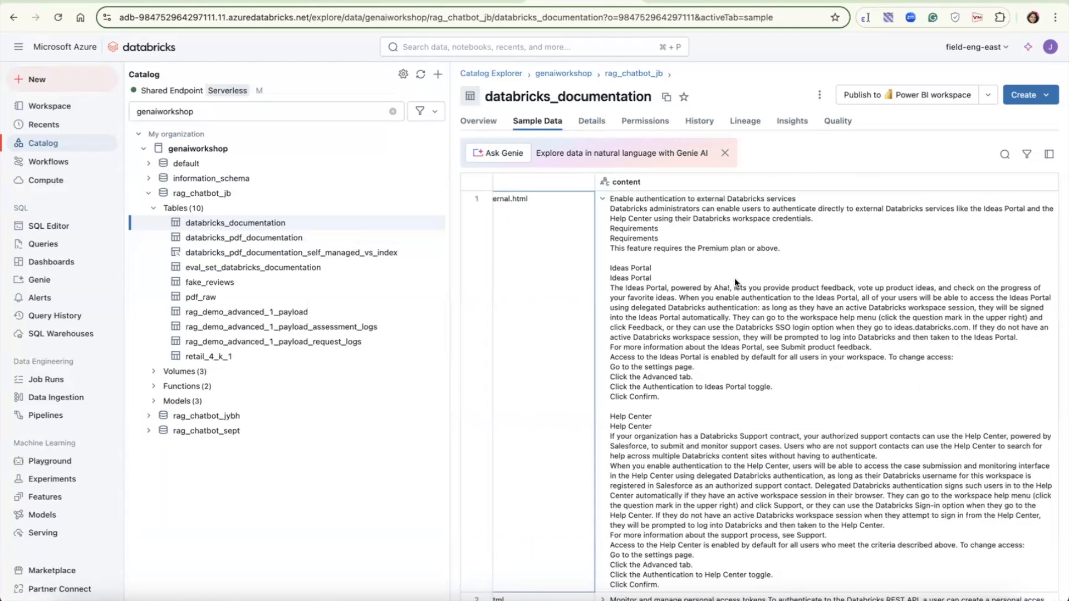
pyautogui.moveTo(1043, 103)
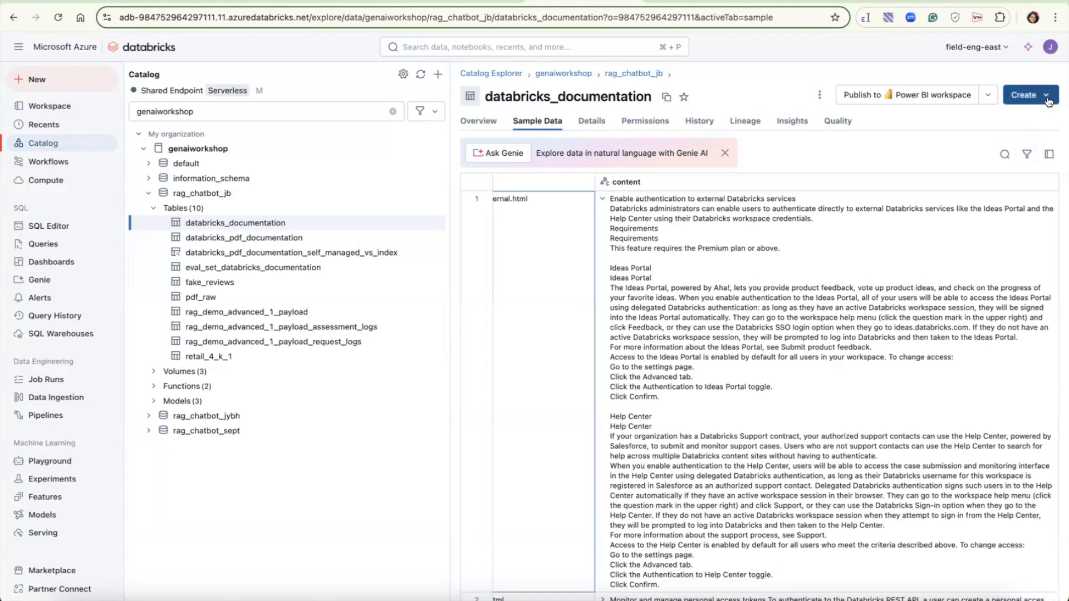
# - Start a vector search index on the table with primary key id and endpoint one-env-shared-endpoint-13
pyautogui.click(1030, 94)
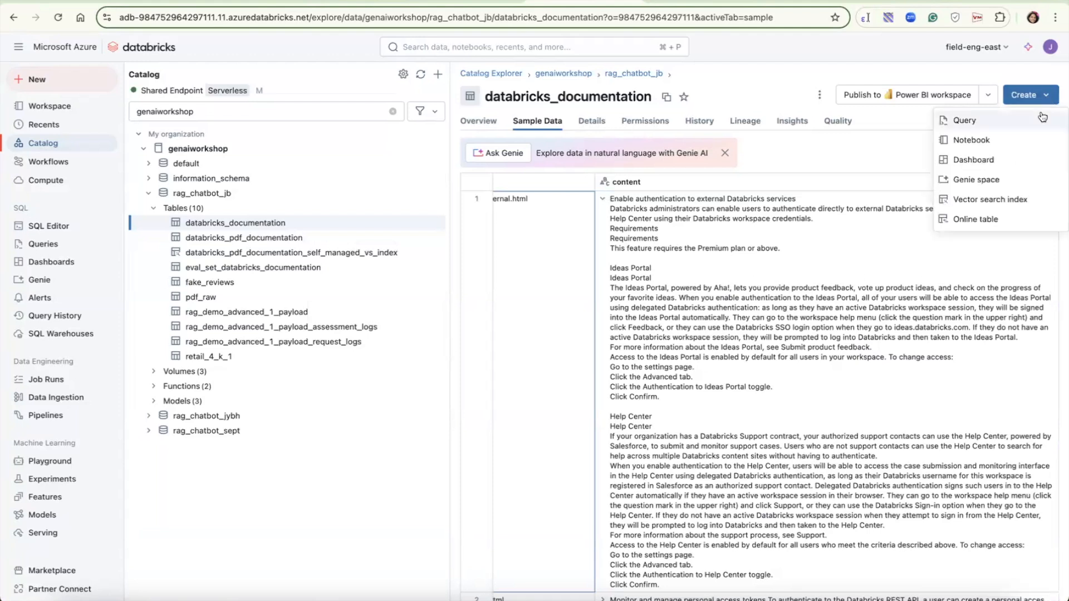
pyautogui.click(989, 199)
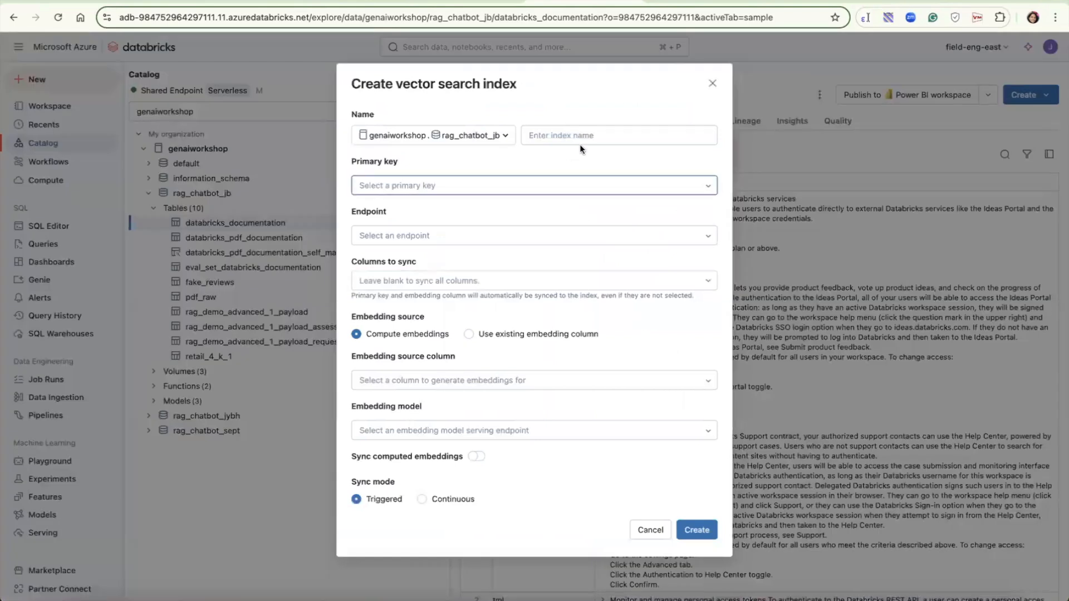
pyautogui.click(533, 186)
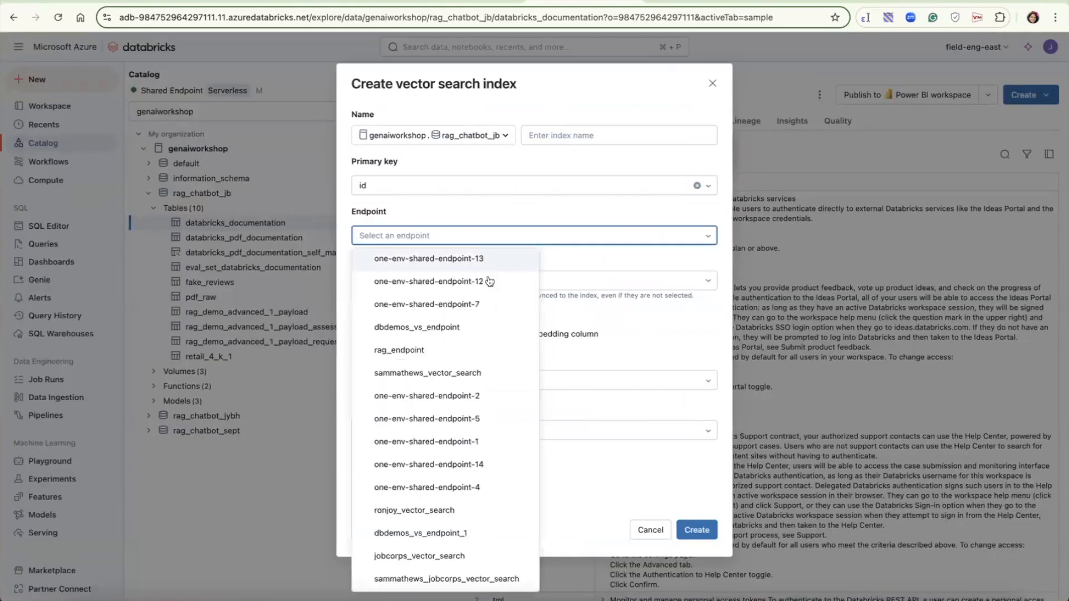
pyautogui.click(428, 258)
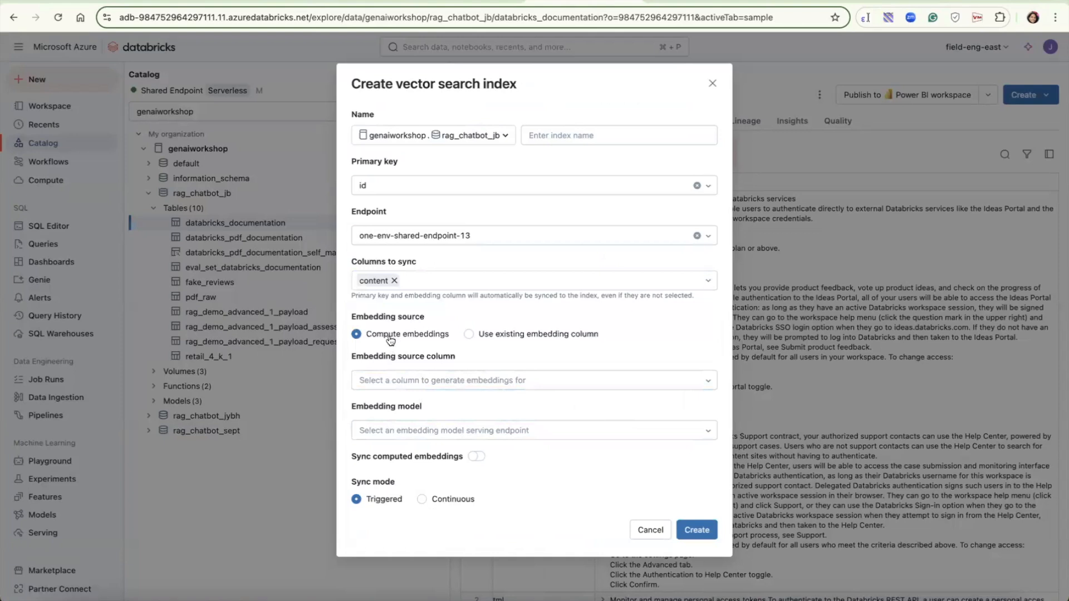
pyautogui.moveTo(446, 350)
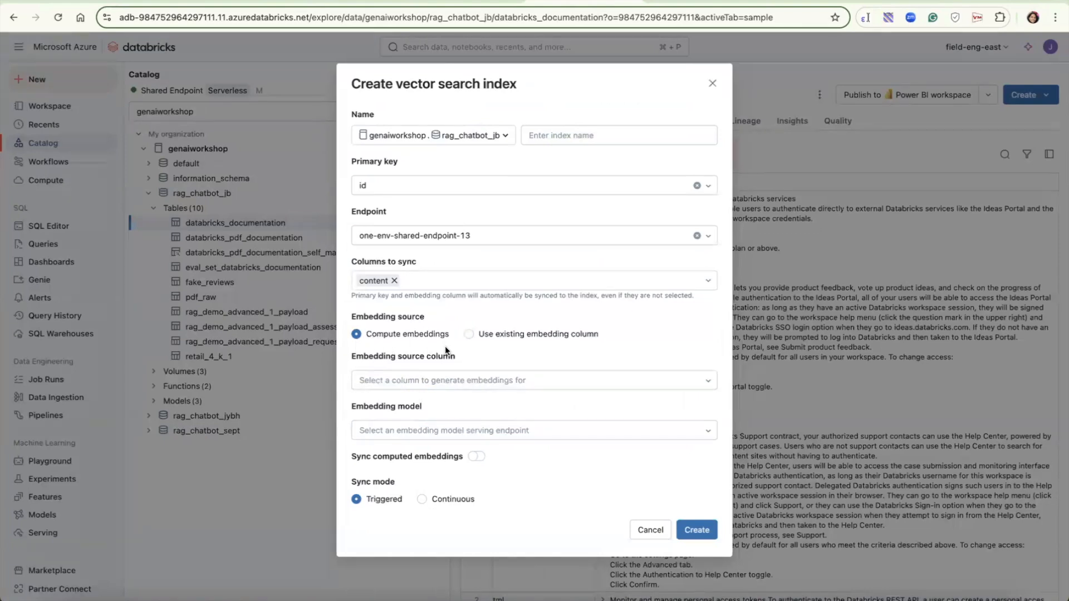
pyautogui.moveTo(517, 357)
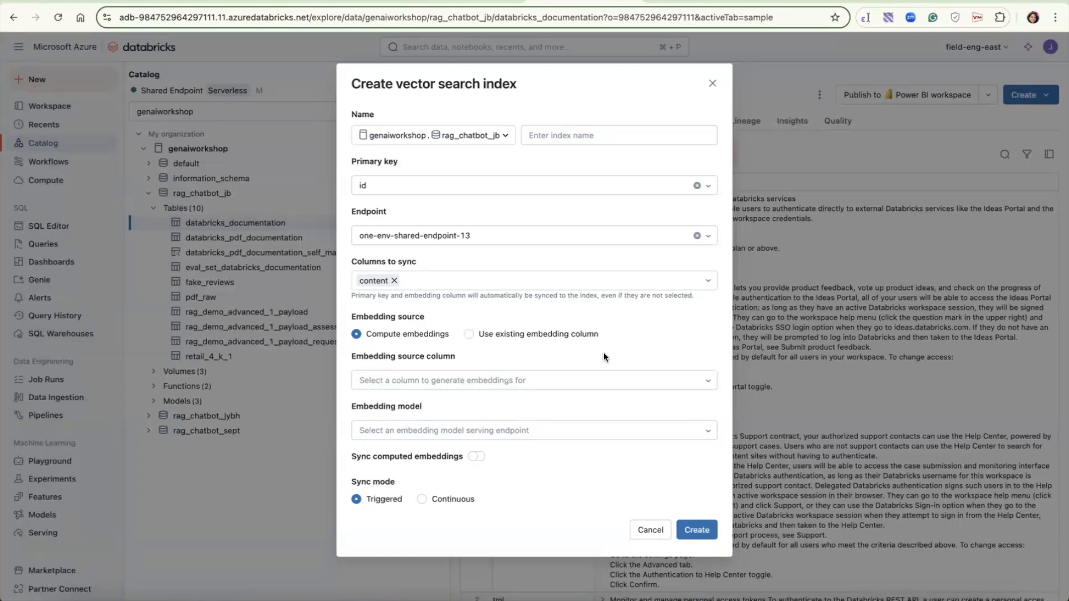
# - Choose databricks-gte-large-en as the embedding model, then cancel the index form
pyautogui.click(534, 380)
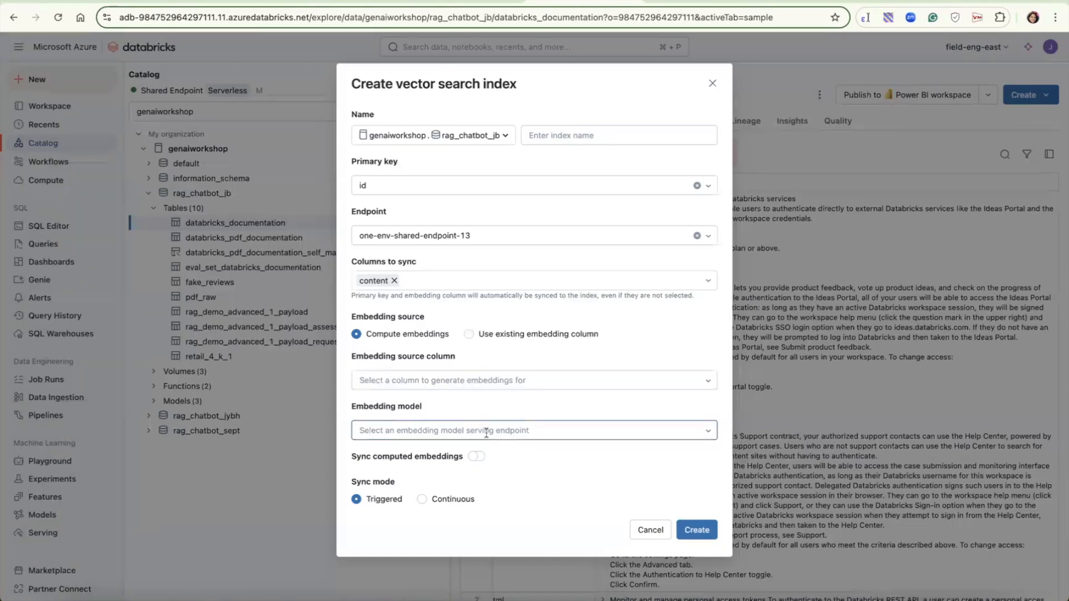
pyautogui.click(533, 430)
pyautogui.write('gte')
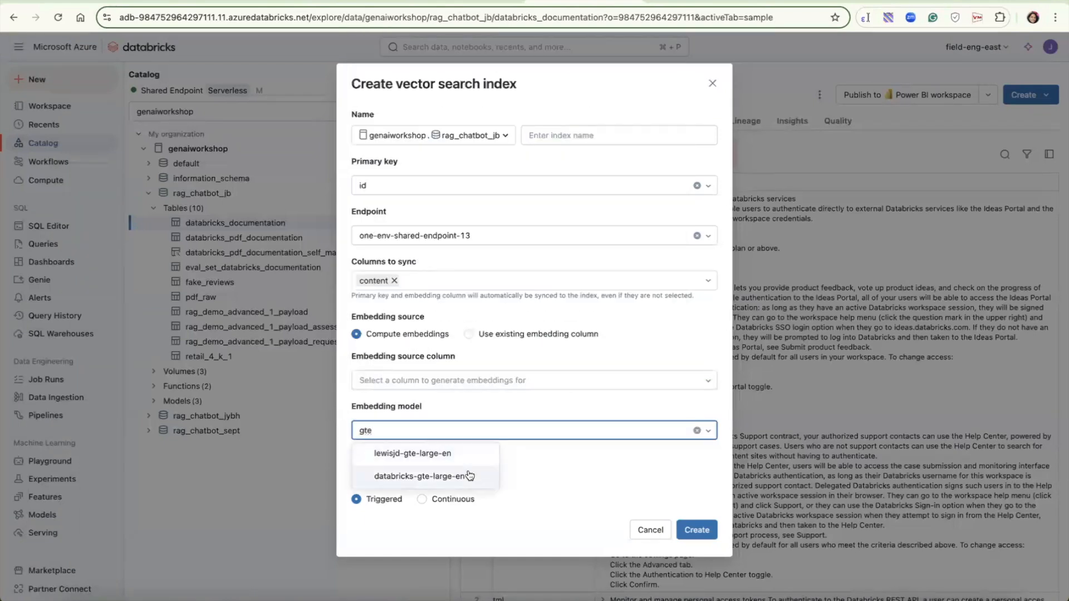
pyautogui.click(422, 476)
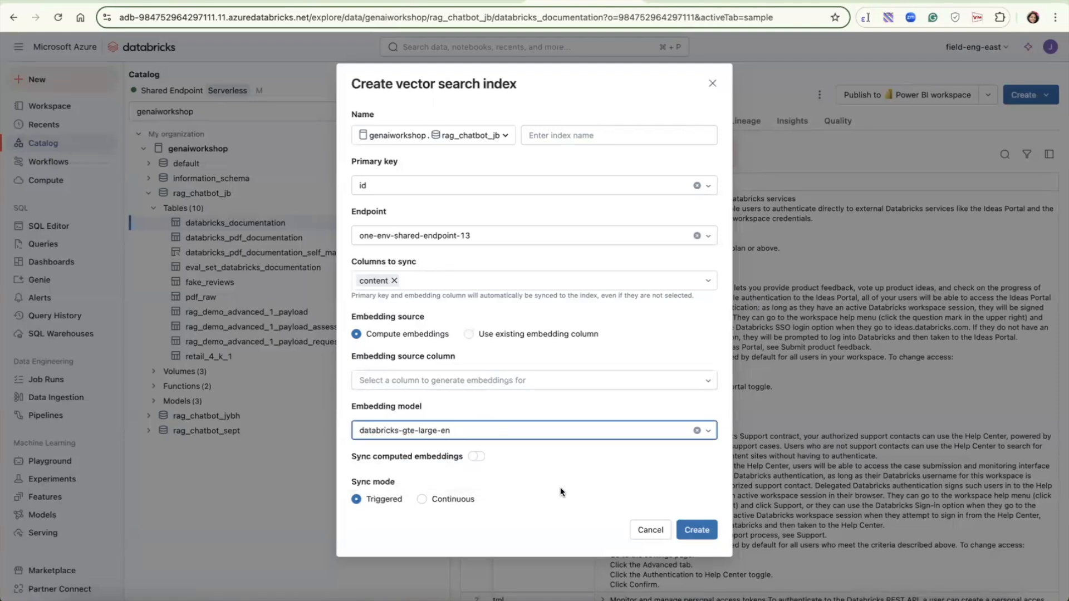
pyautogui.moveTo(561, 531)
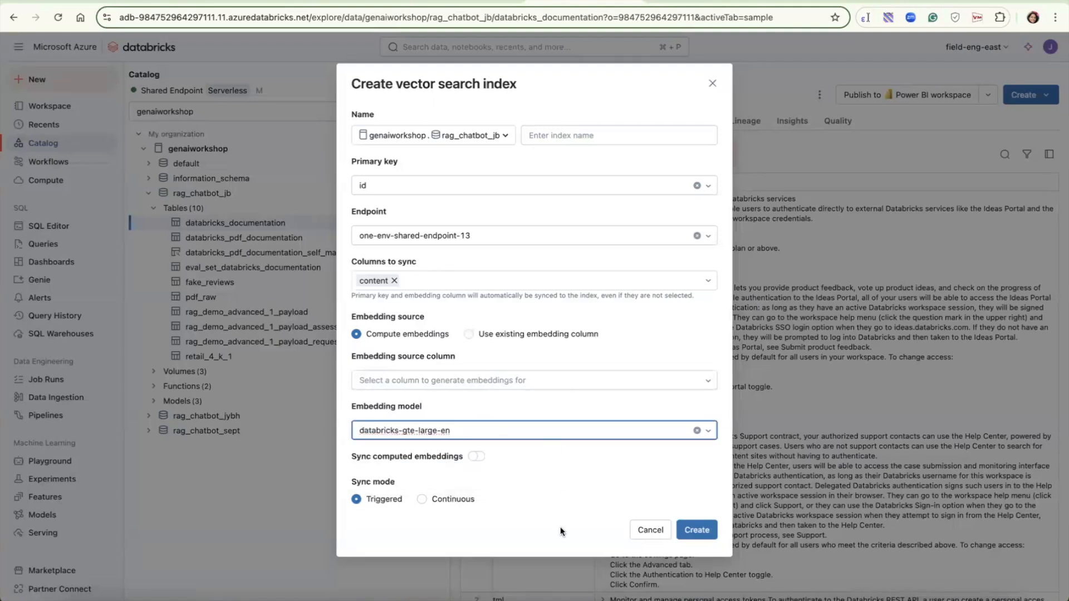
pyautogui.moveTo(529, 532)
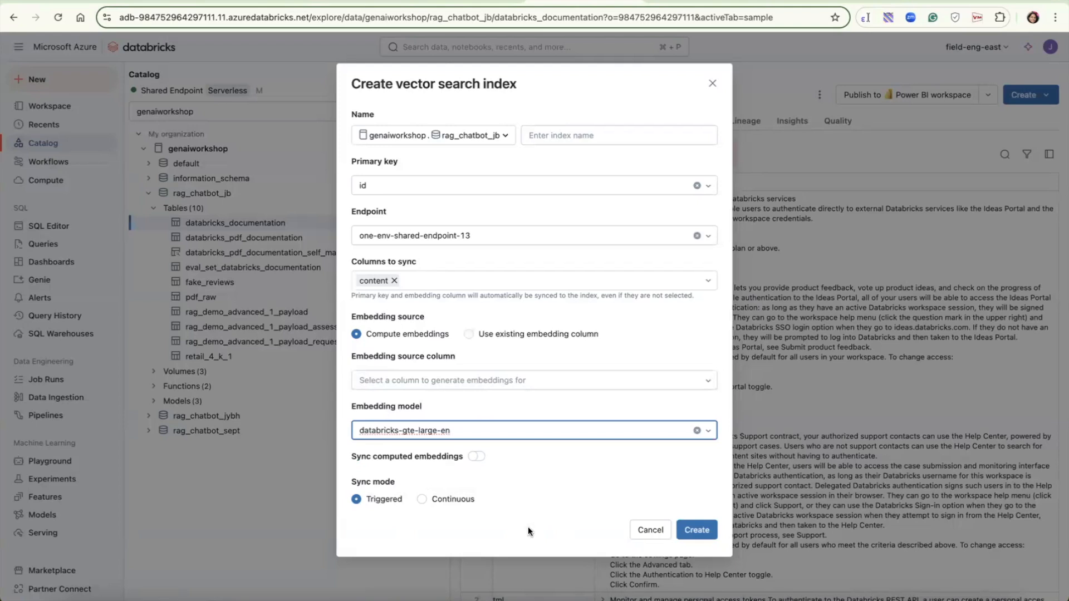
pyautogui.moveTo(533, 499)
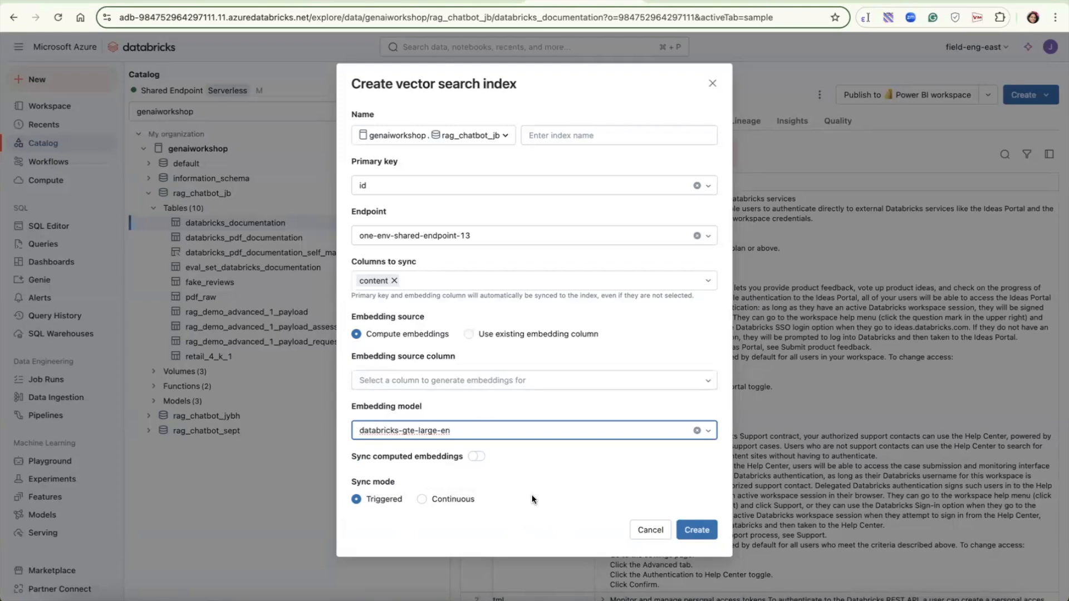
pyautogui.moveTo(395, 494)
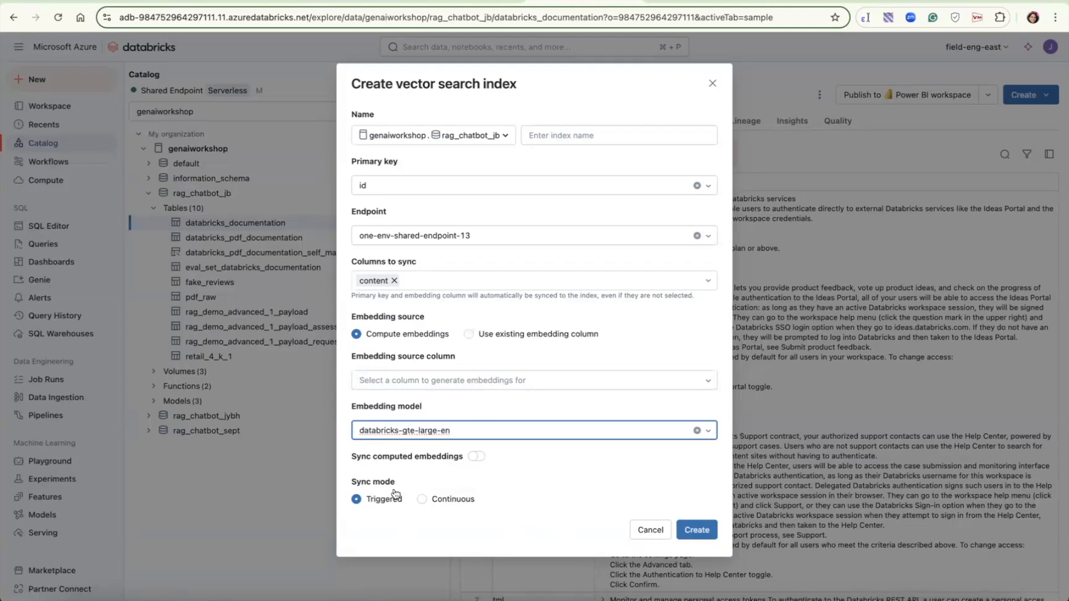
pyautogui.moveTo(463, 521)
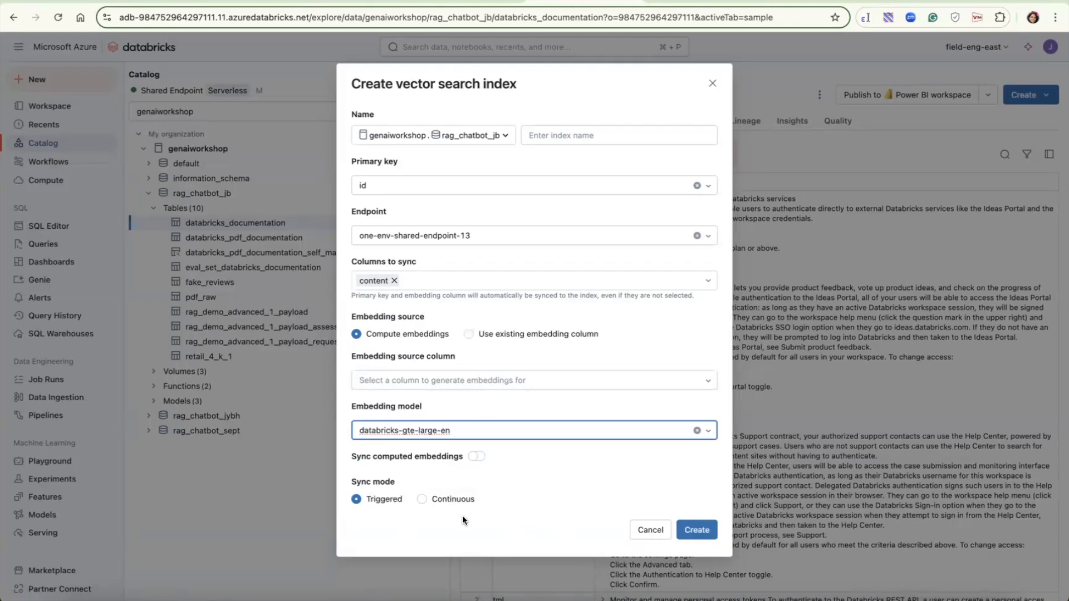
pyautogui.moveTo(604, 523)
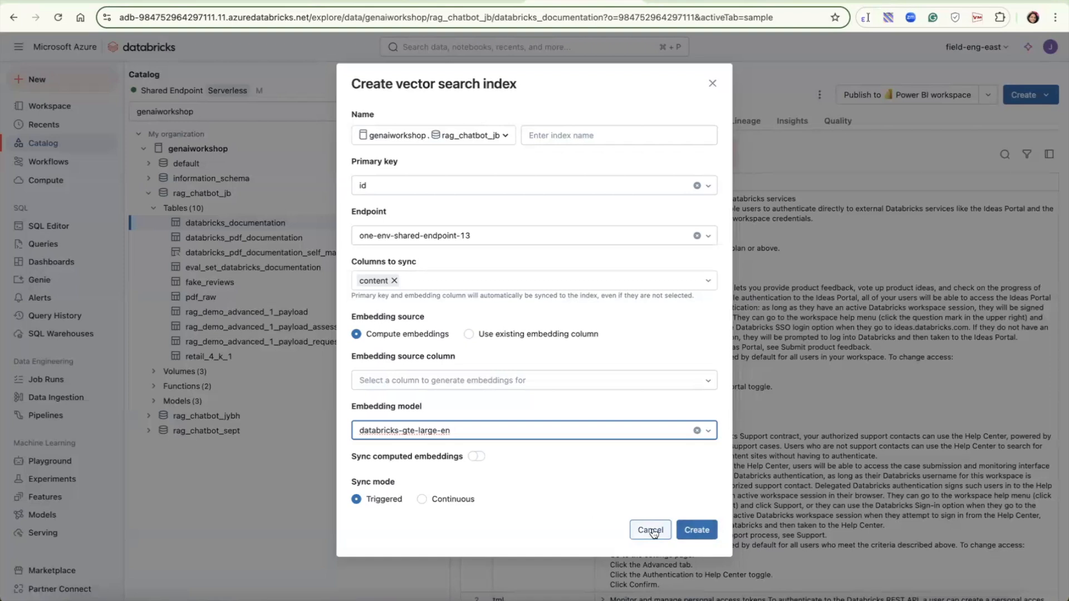
pyautogui.click(649, 530)
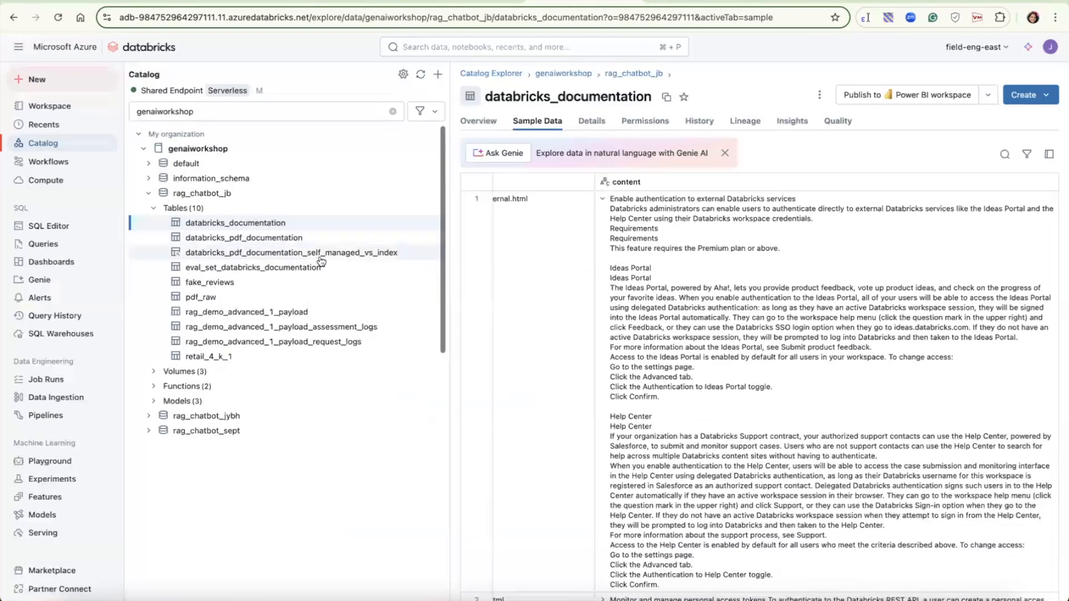
# - Open databricks_pdf_documentation_self_managed_vs_index, then highlight the create_endpoint line in 01-PDF-Advanced-Data-Preparation
pyautogui.click(290, 252)
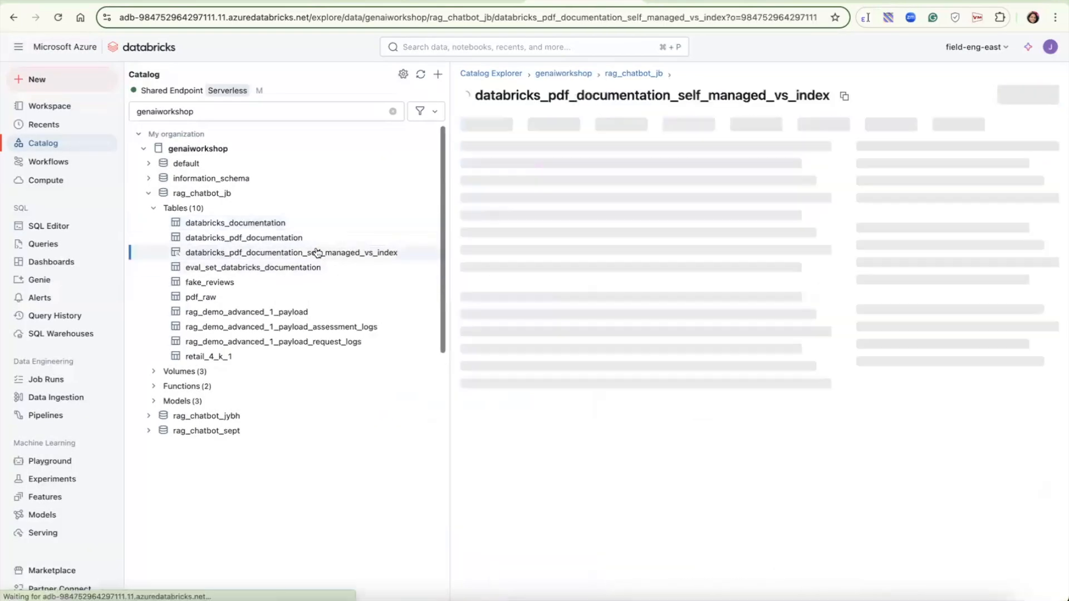
pyautogui.click(290, 252)
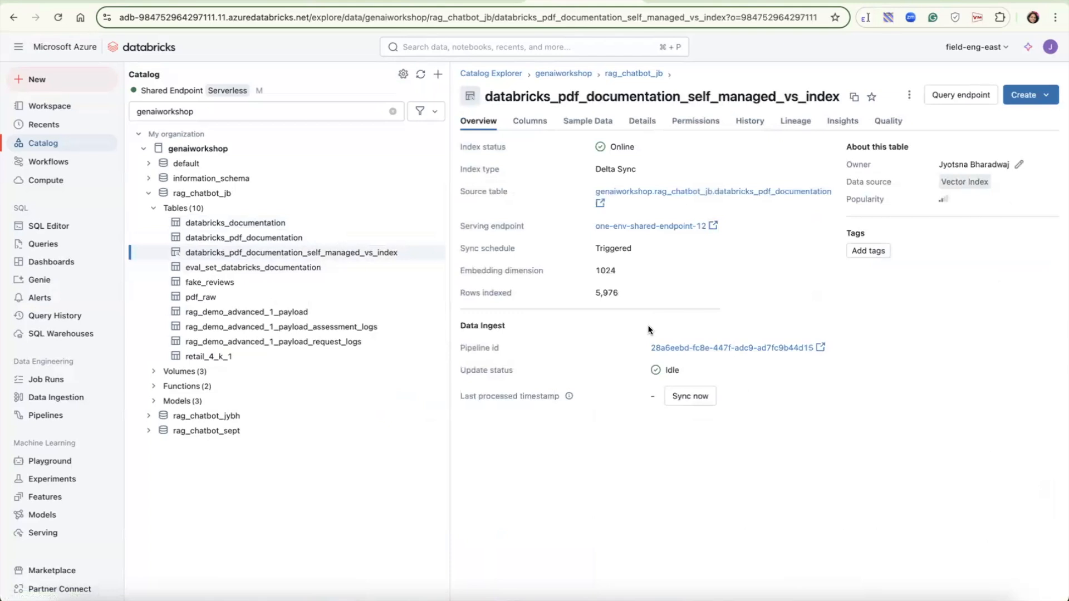
pyautogui.moveTo(875, 345)
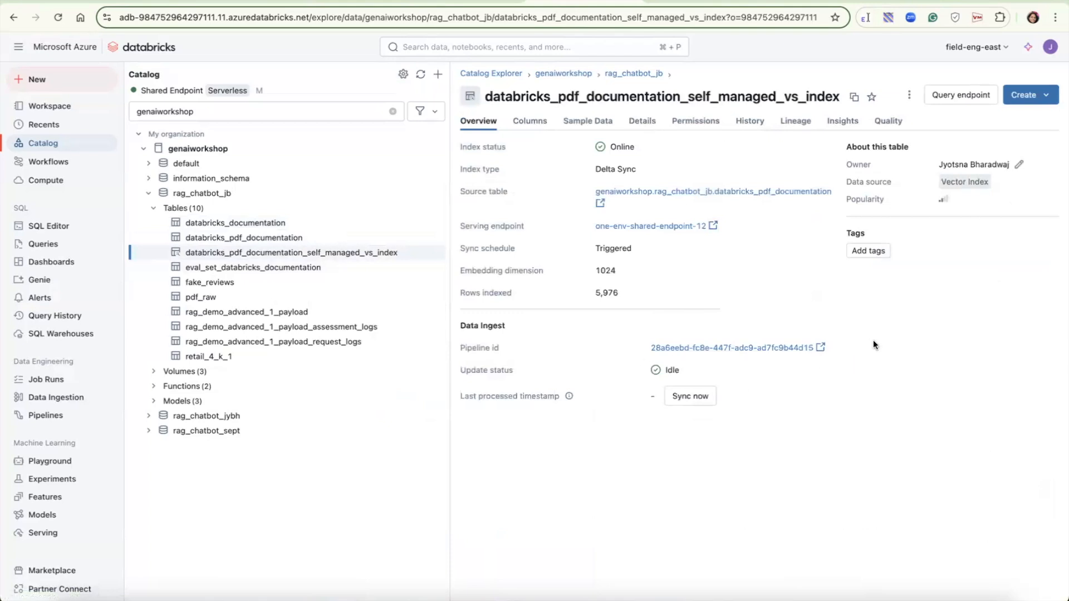
pyautogui.moveTo(642, 354)
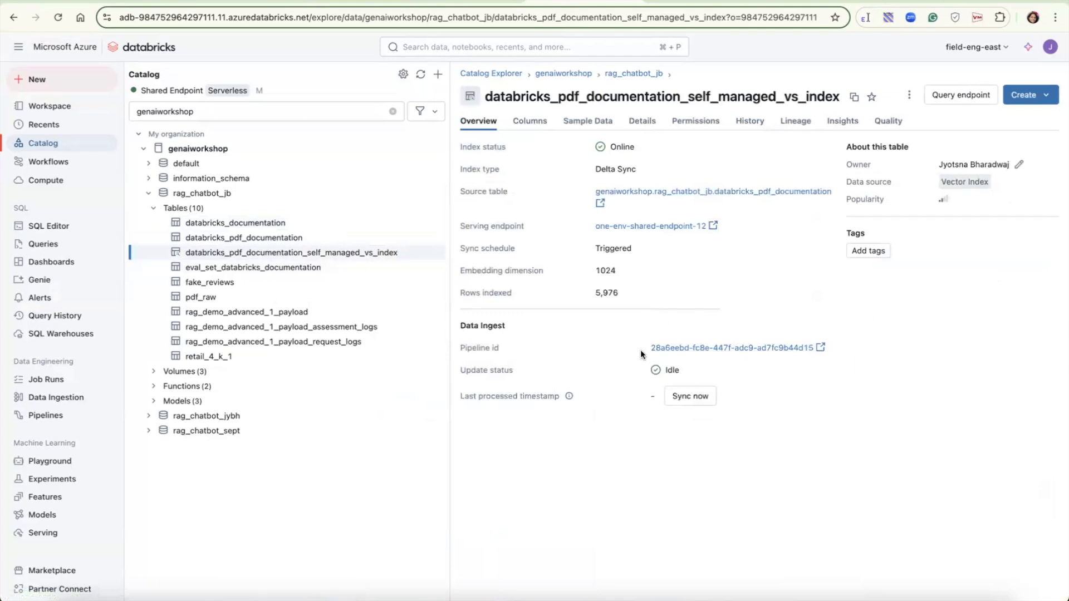
pyautogui.moveTo(661, 331)
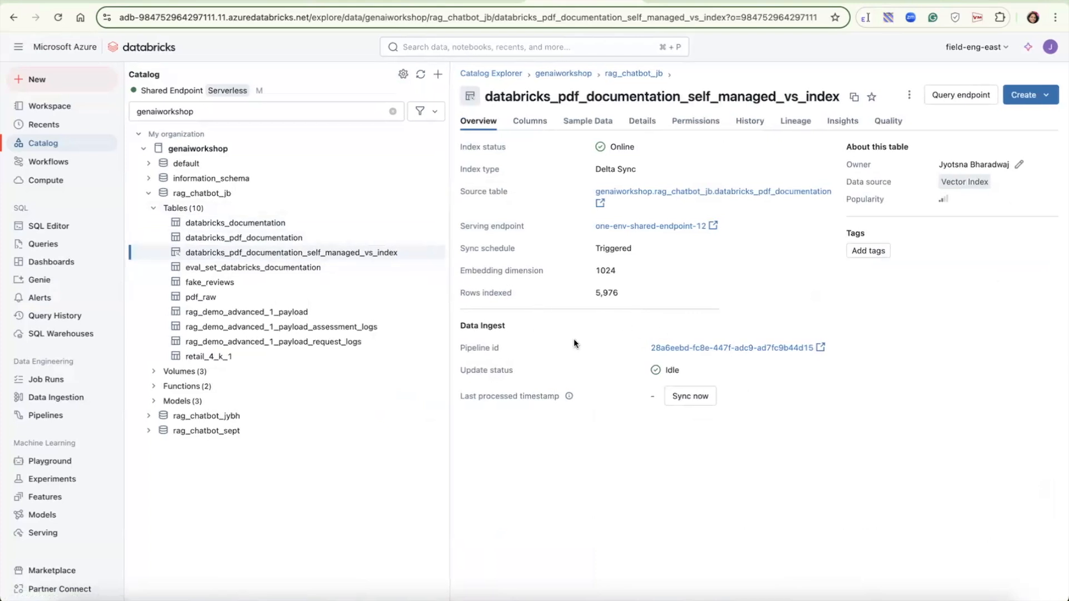
pyautogui.moveTo(866, 316)
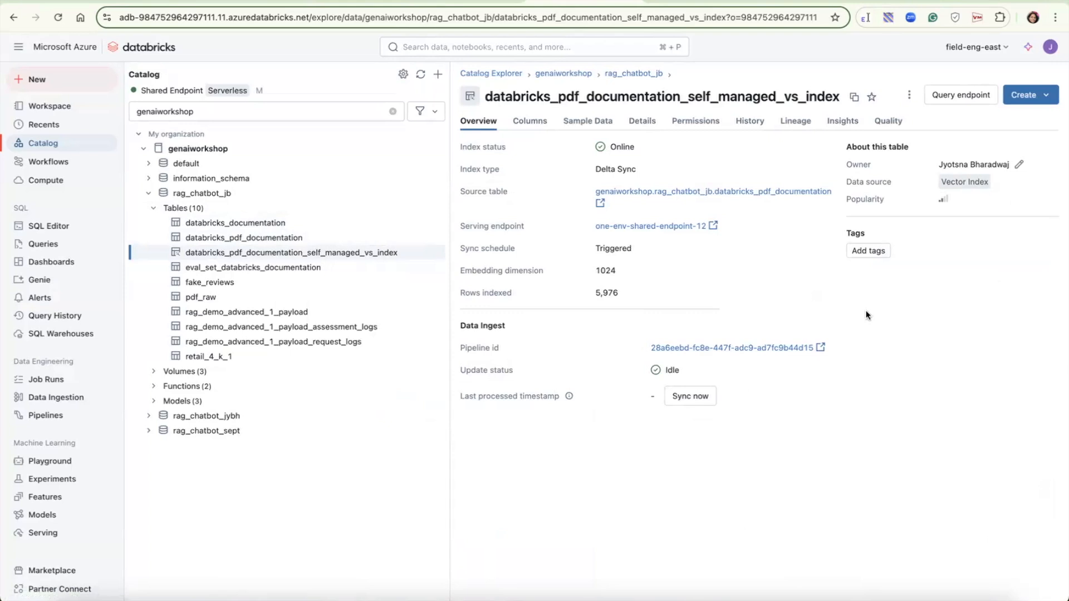
pyautogui.moveTo(856, 314)
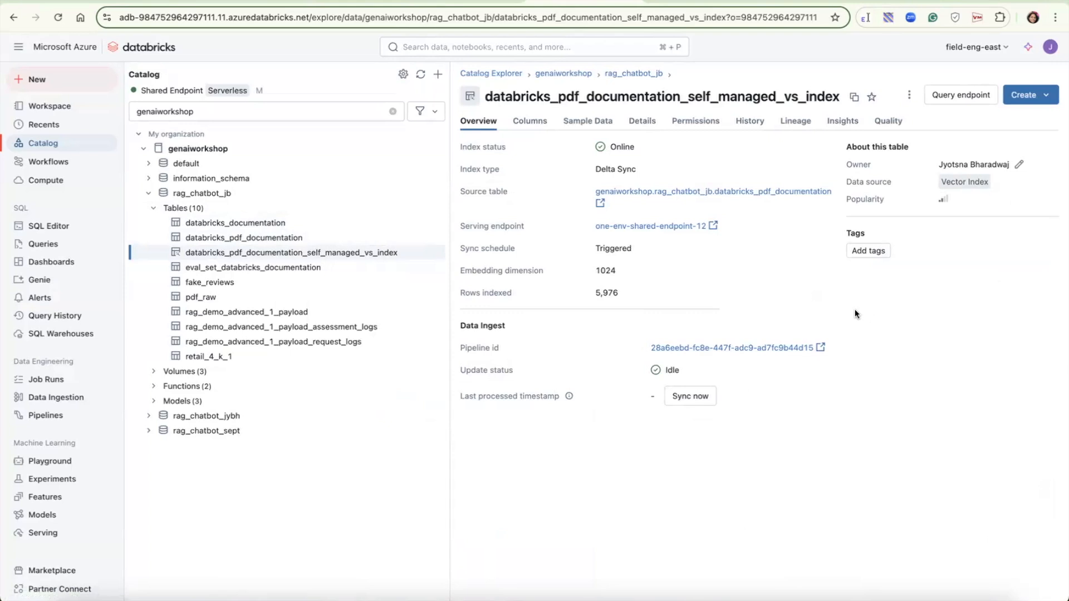
pyautogui.moveTo(827, 304)
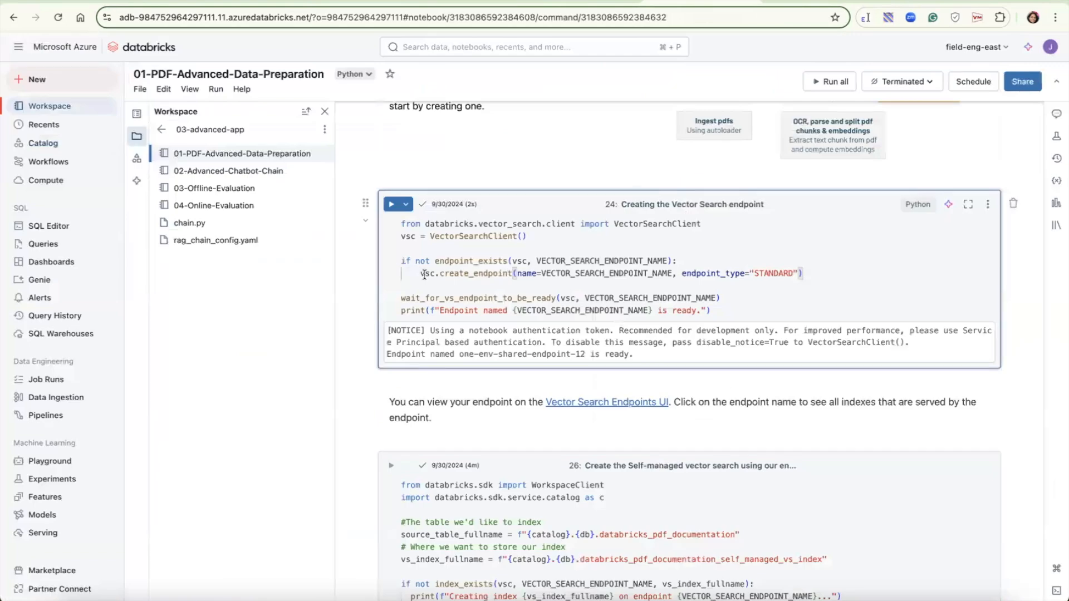
pyautogui.moveTo(421, 273); pyautogui.dragTo(804, 273)
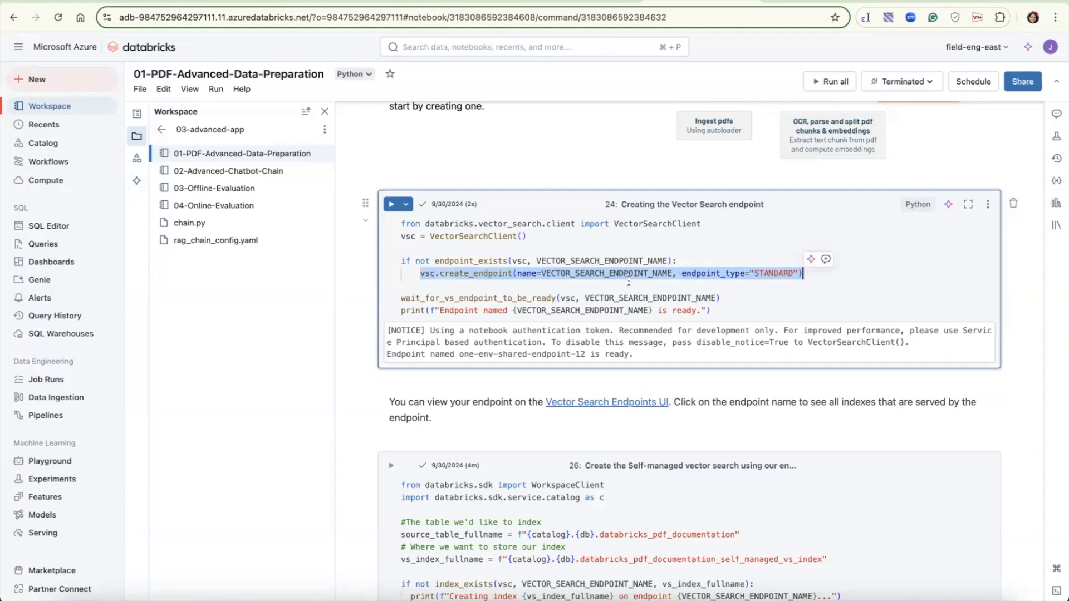
# - Scroll to cell 26 and highlight the create_delta_sync_index function name
pyautogui.scroll(-3)
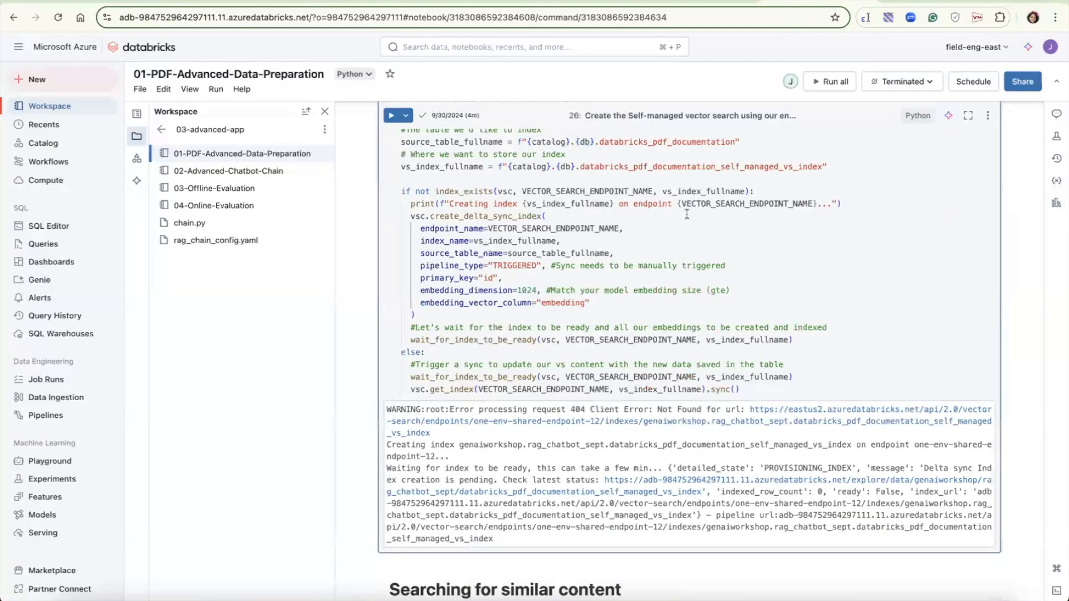
pyautogui.moveTo(528, 278)
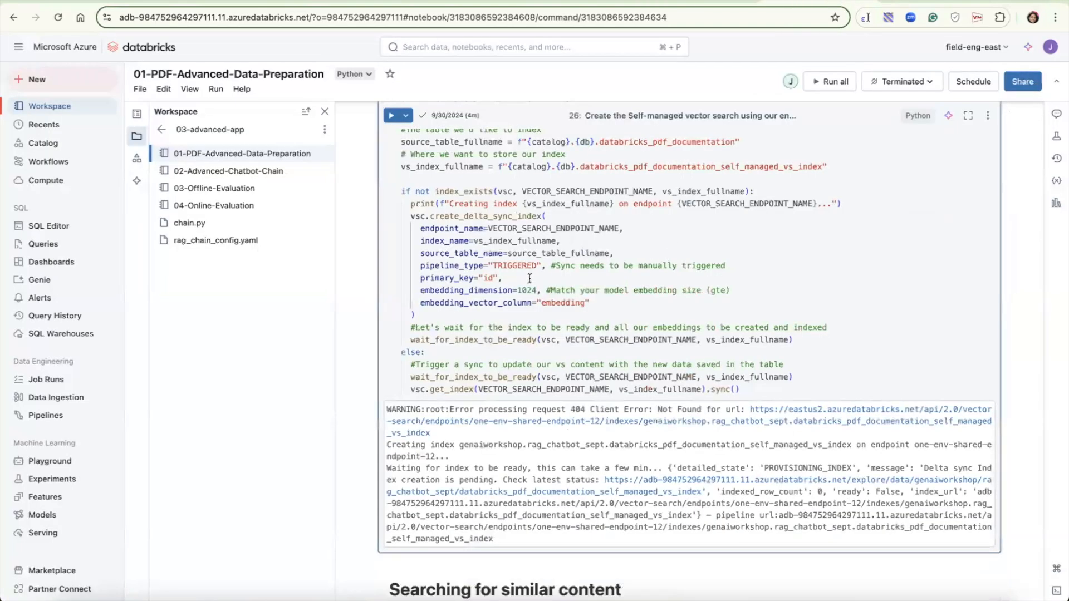
pyautogui.doubleClick(455, 216)
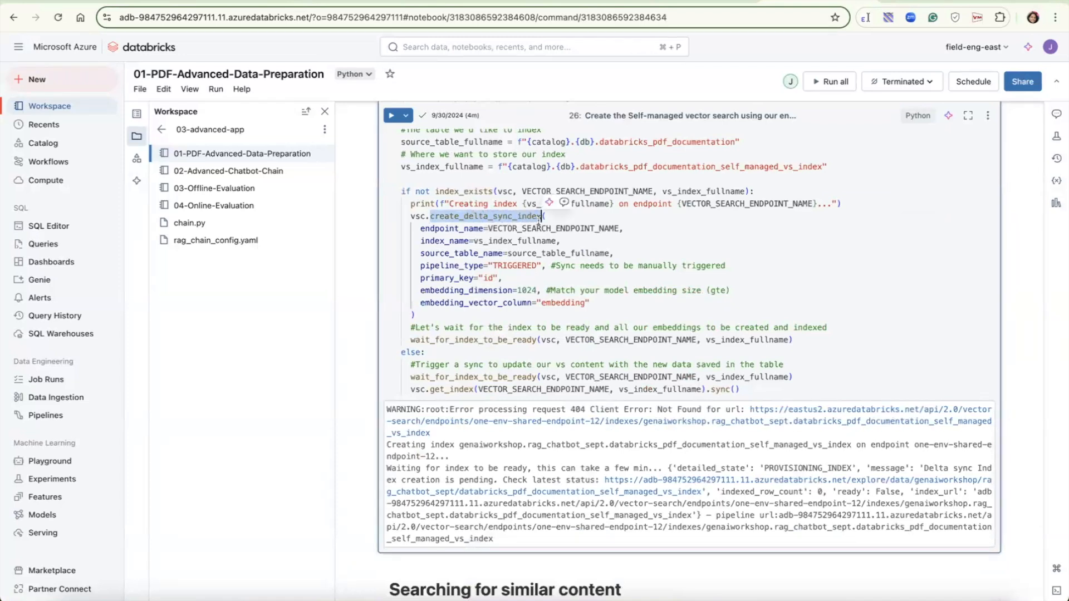
pyautogui.moveTo(495, 306)
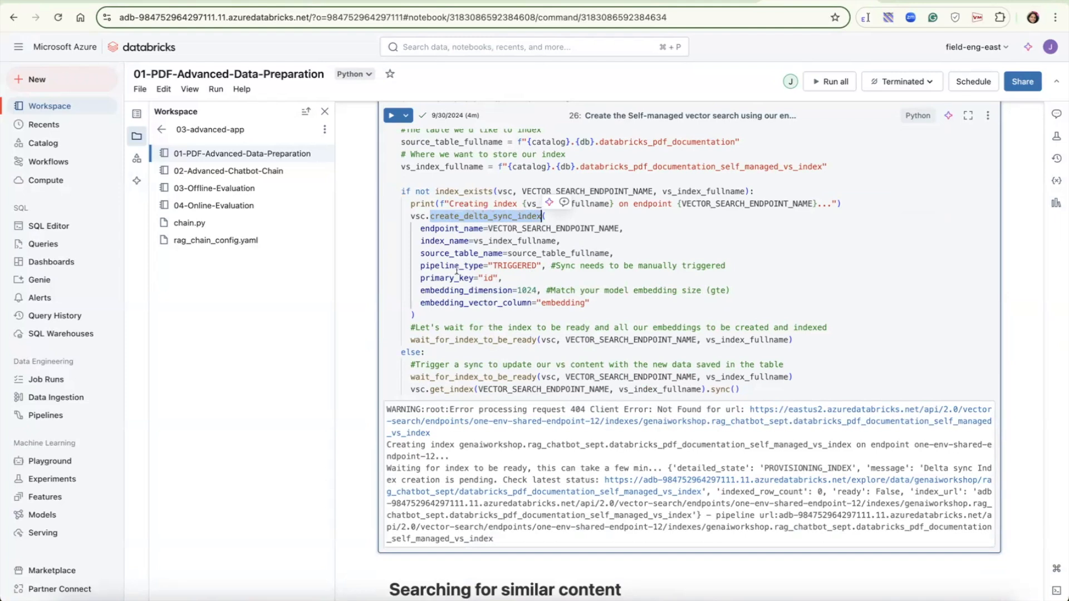
pyautogui.moveTo(556, 313)
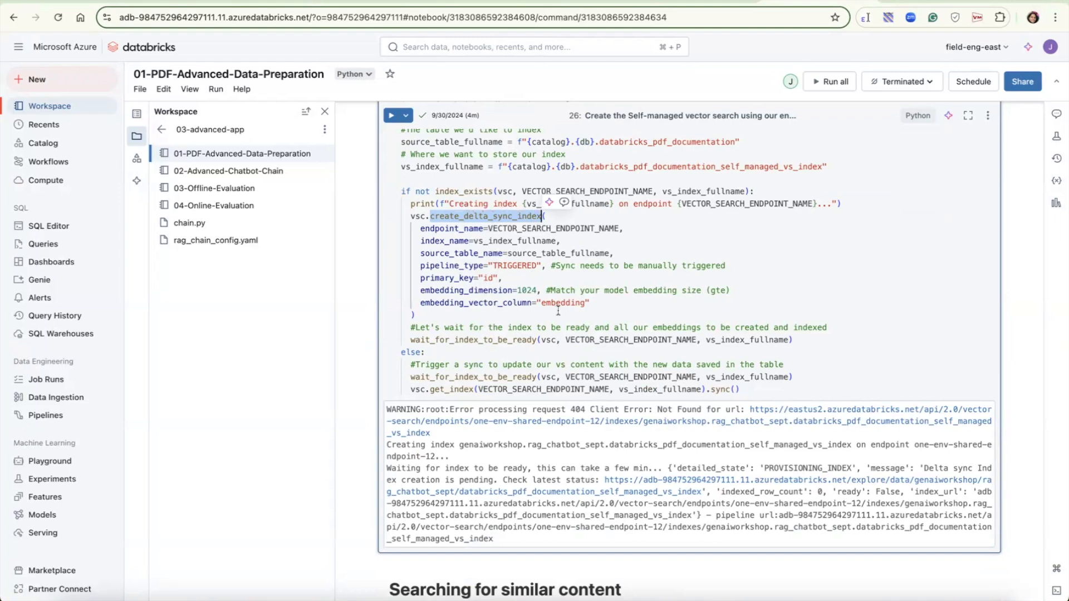
pyautogui.moveTo(607, 313)
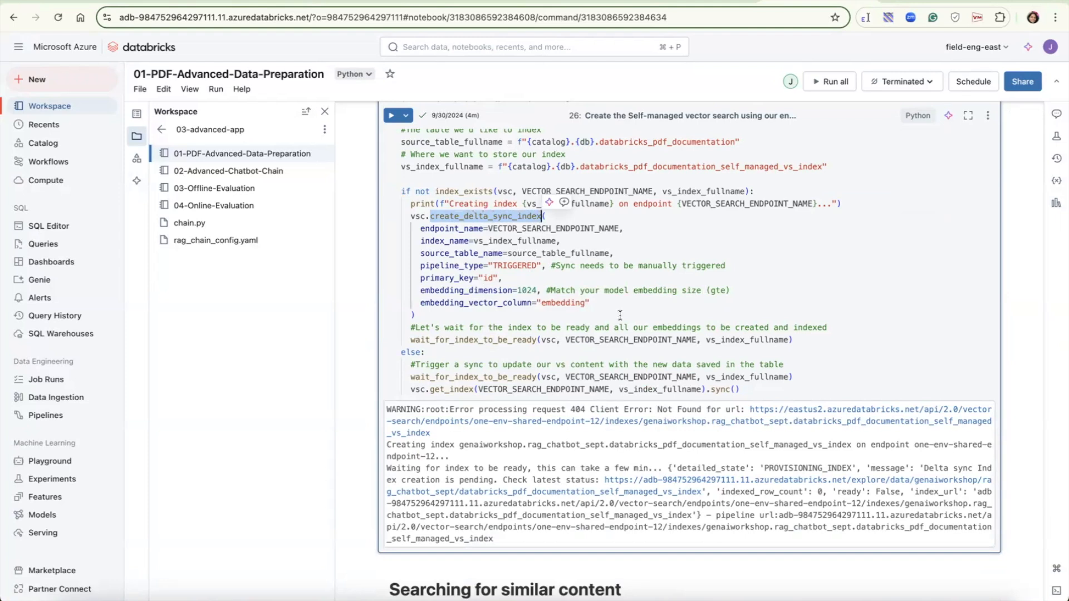
pyautogui.moveTo(746, 269)
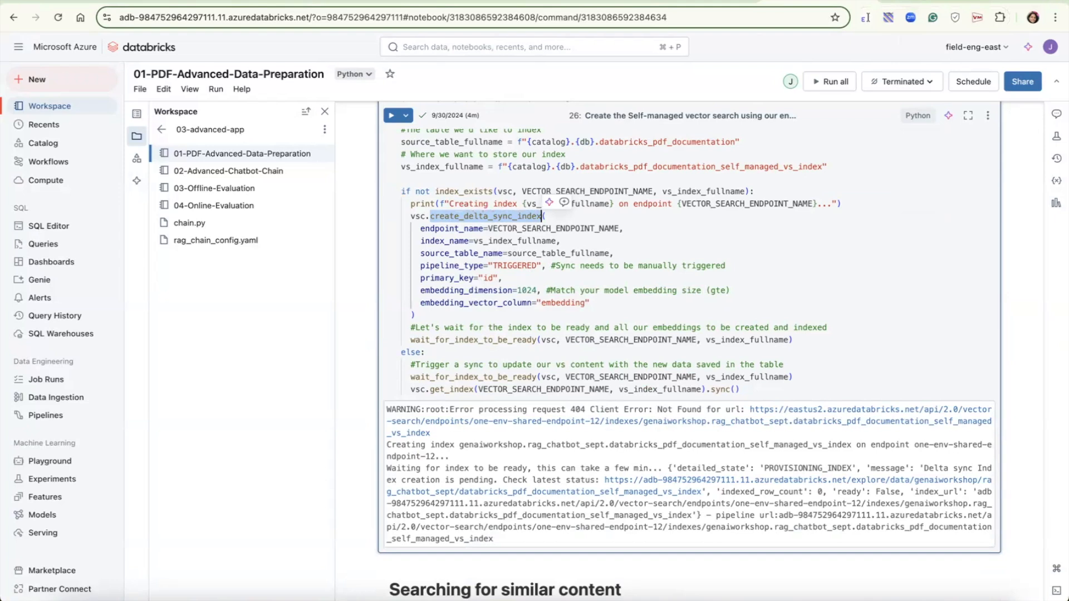
# - Highlight the similarity_search call in cell 28 and the result score 0.0028987334
pyautogui.scroll(-3)
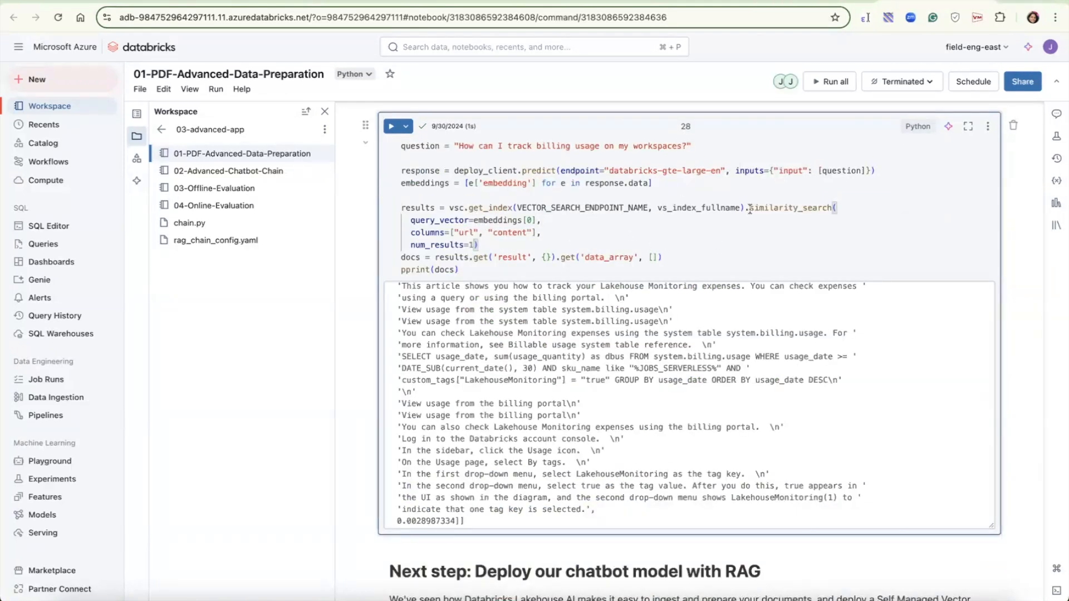
pyautogui.doubleClick(791, 207)
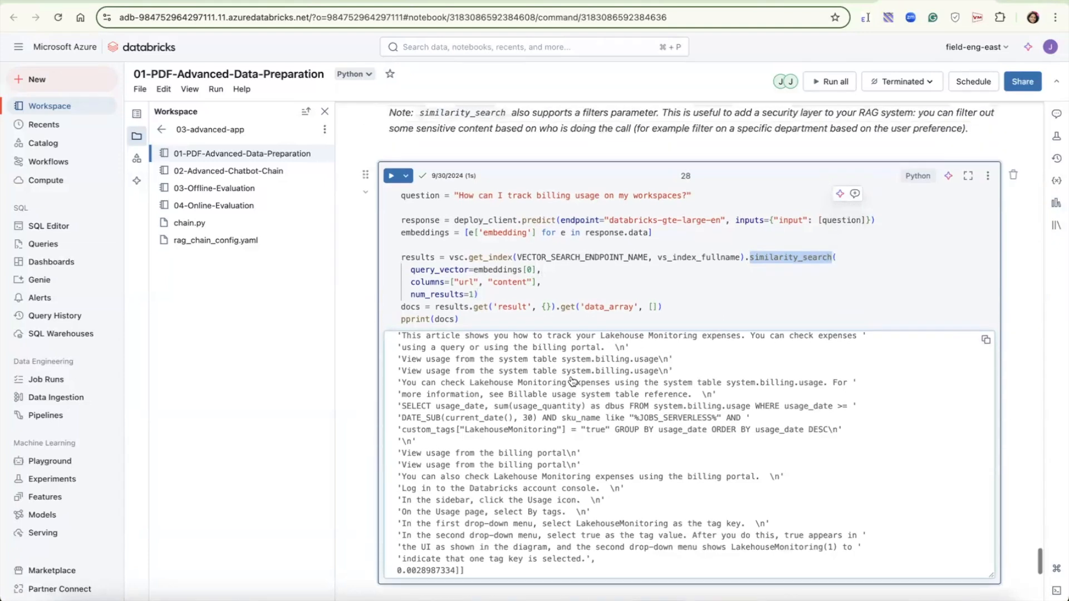
pyautogui.scroll(-3)
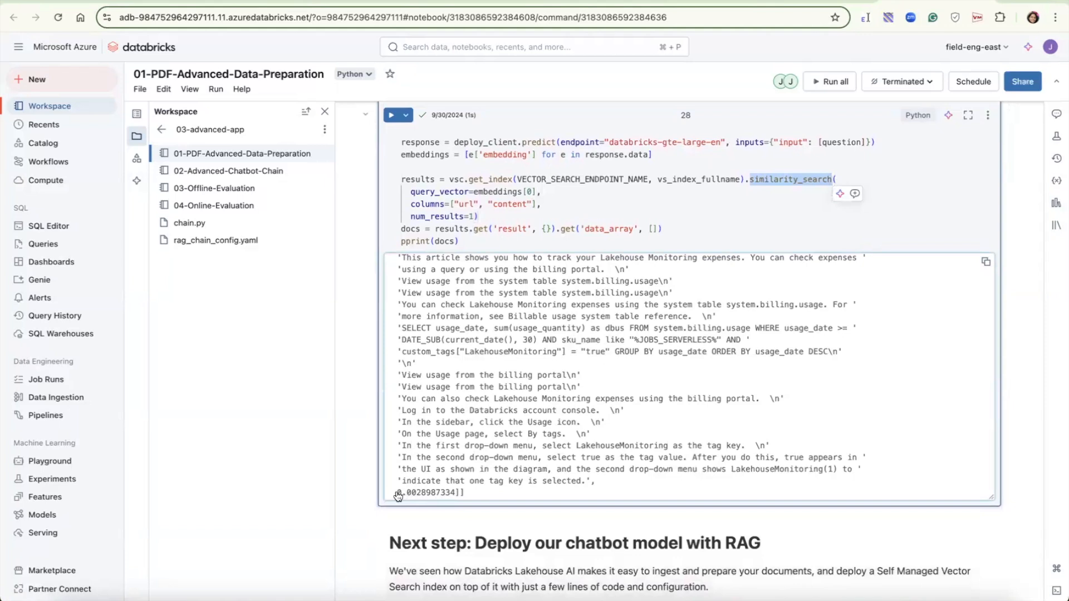
pyautogui.doubleClick(430, 493)
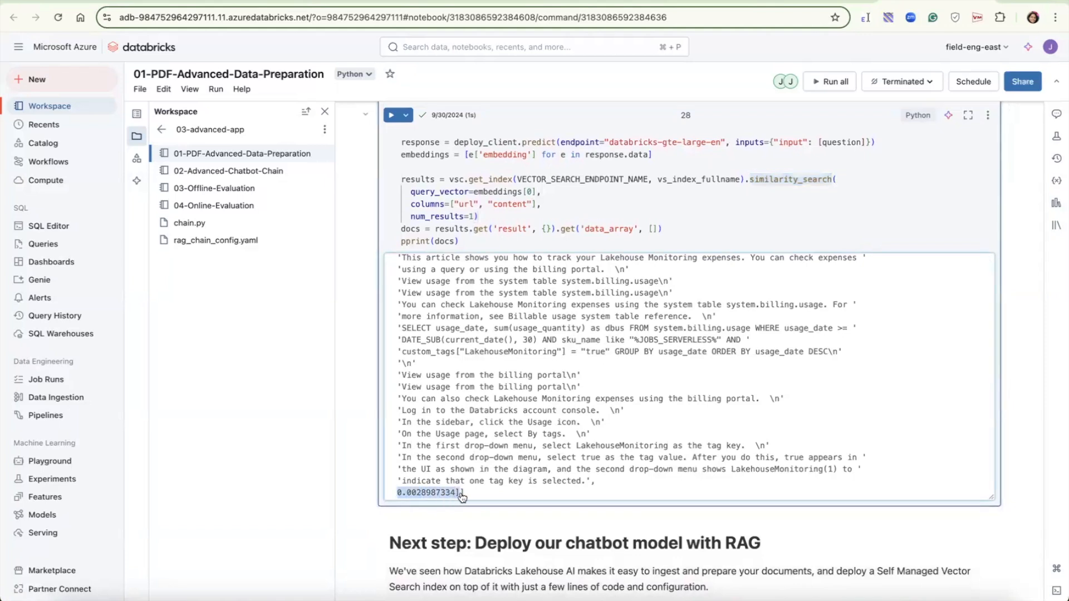
pyautogui.moveTo(586, 475)
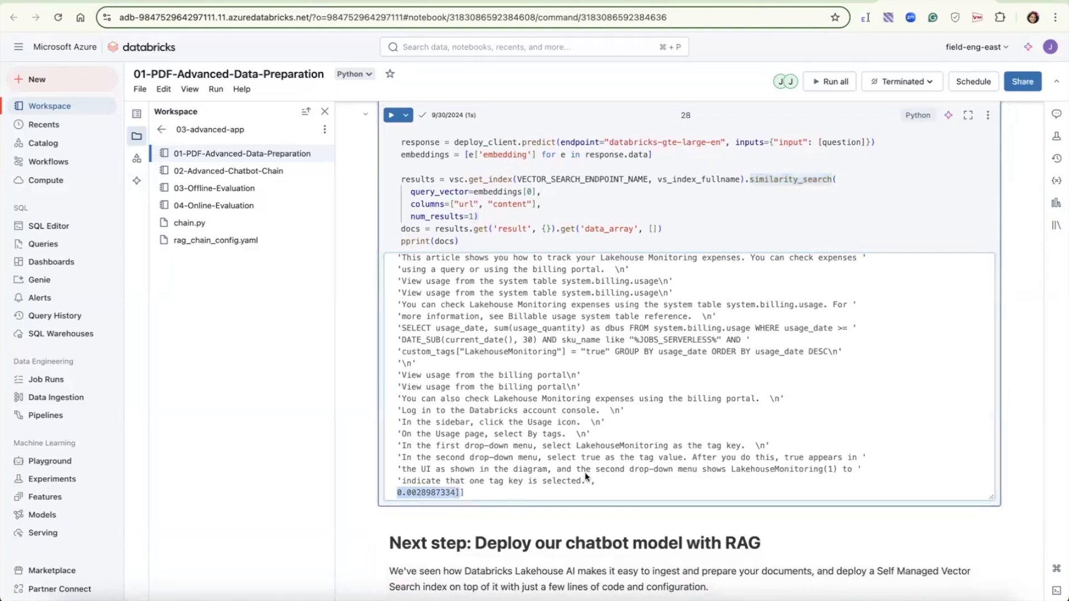